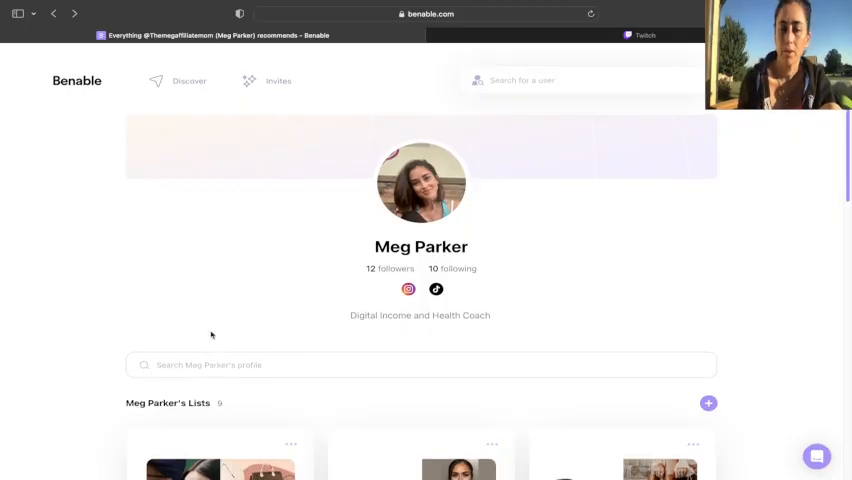
# Start creating something new via the purple + beside the profile's Lists heading
pyautogui.scroll(-3)
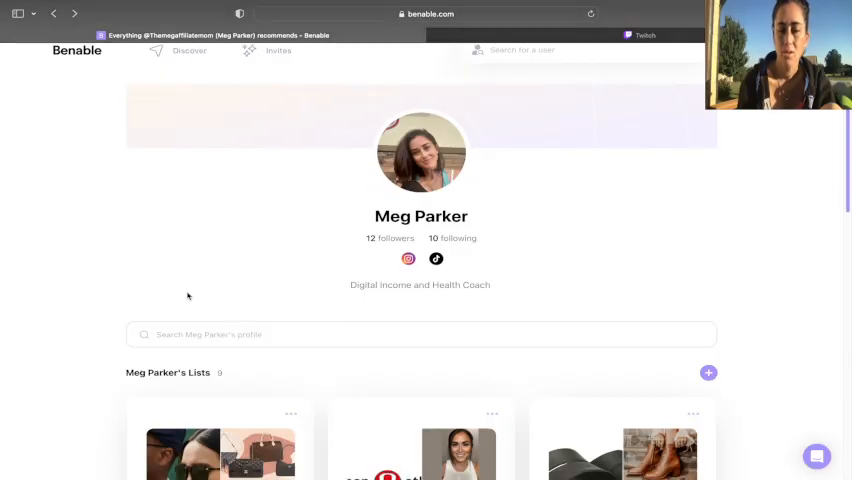
pyautogui.scroll(-3)
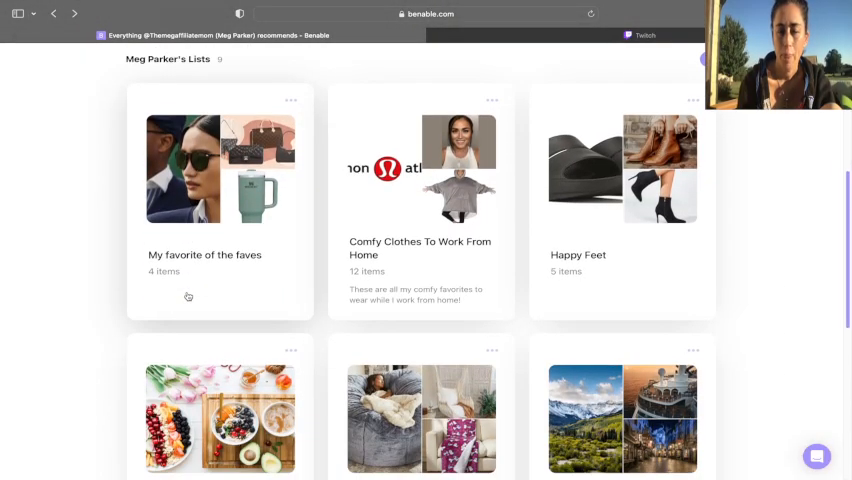
pyautogui.scroll(-3)
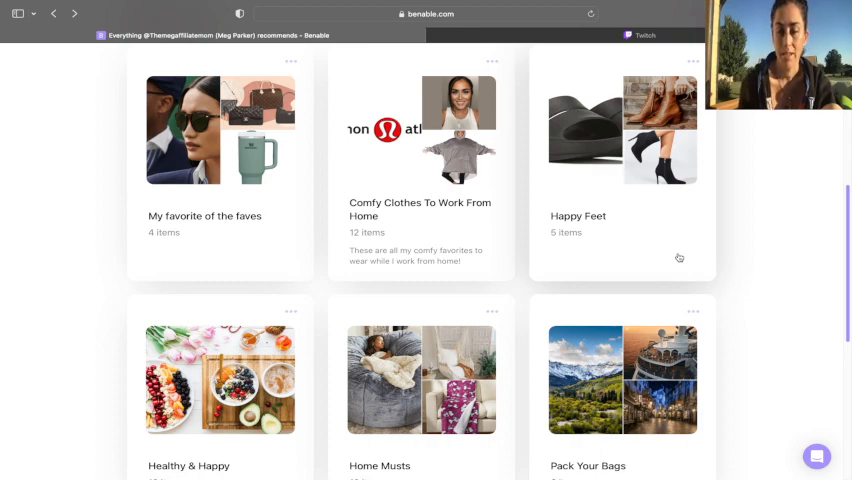
pyautogui.moveTo(400, 280)
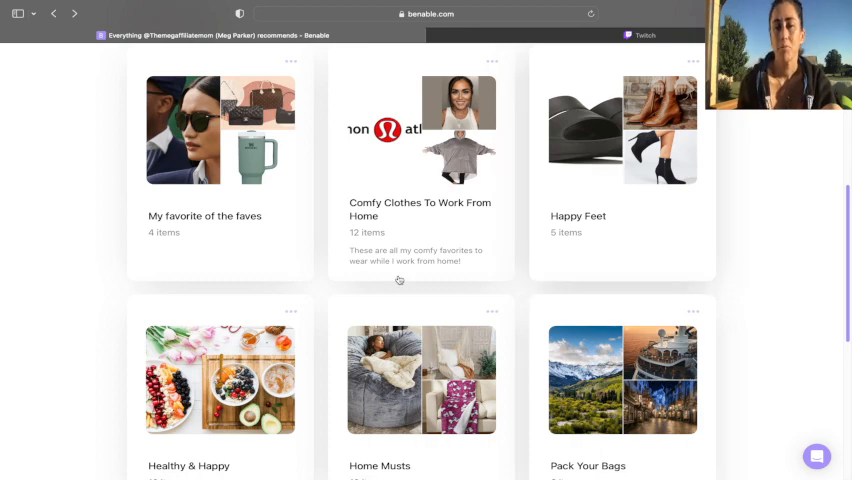
pyautogui.moveTo(680, 282)
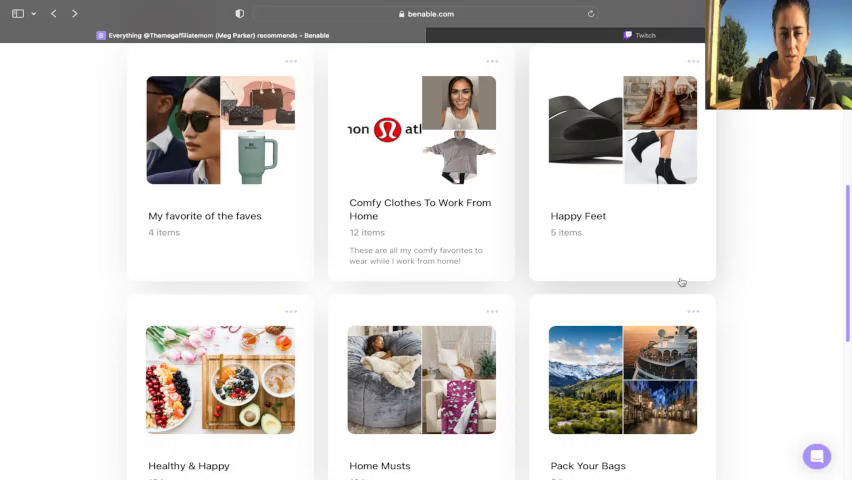
pyautogui.scroll(-3)
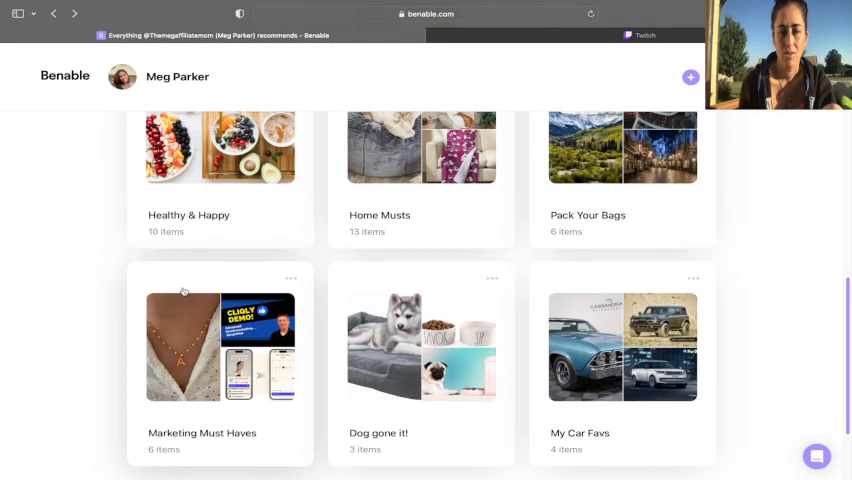
pyautogui.scroll(-3)
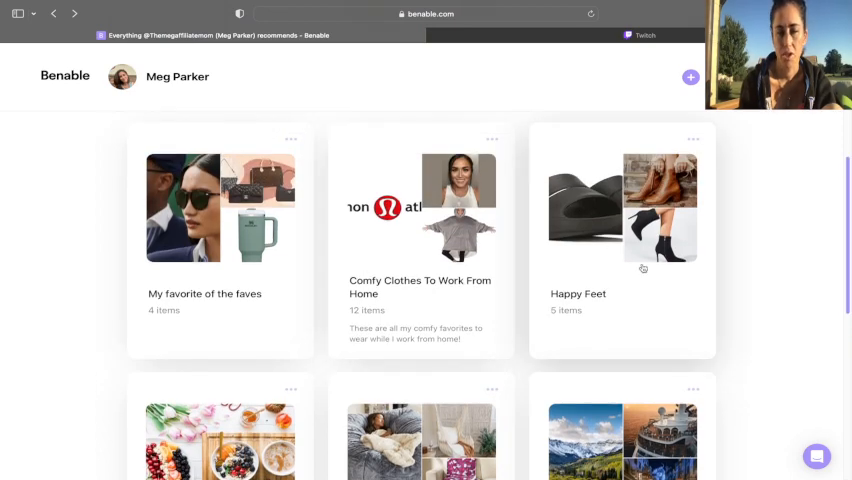
pyautogui.moveTo(556, 108)
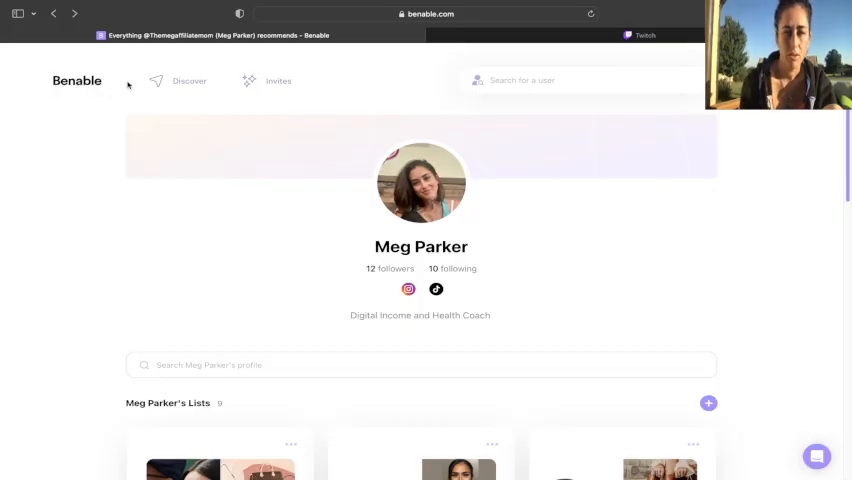
pyautogui.click(188, 80)
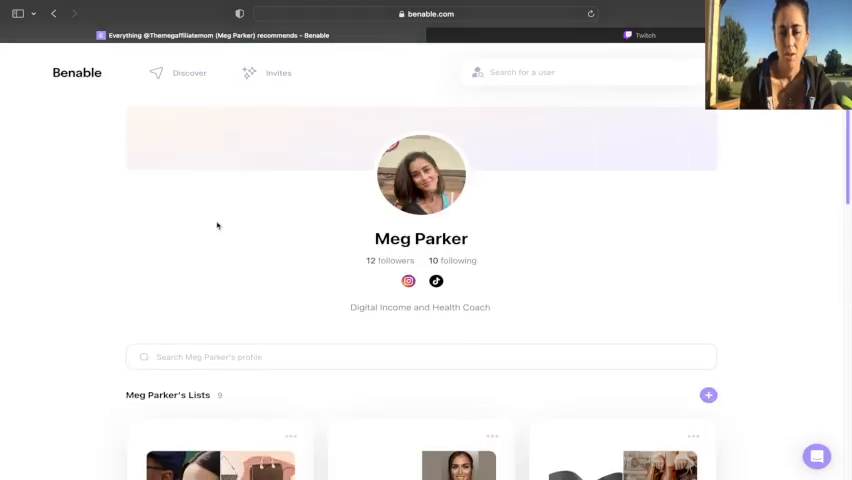
pyautogui.scroll(-3)
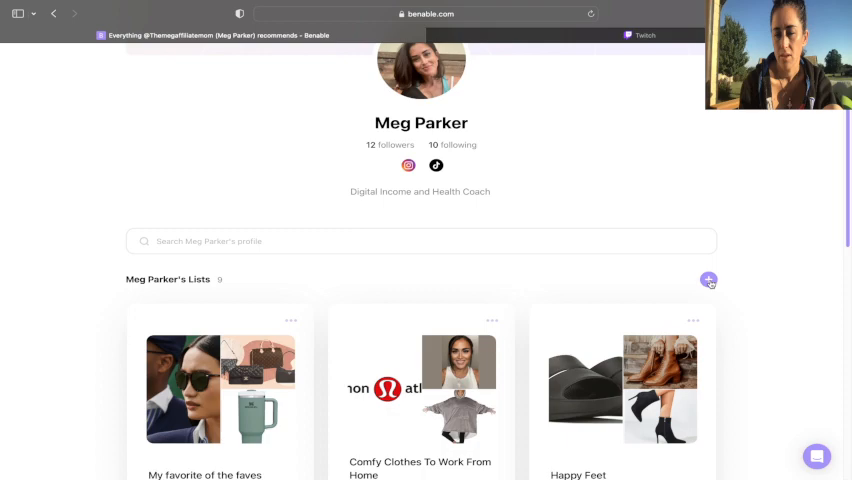
pyautogui.click(708, 280)
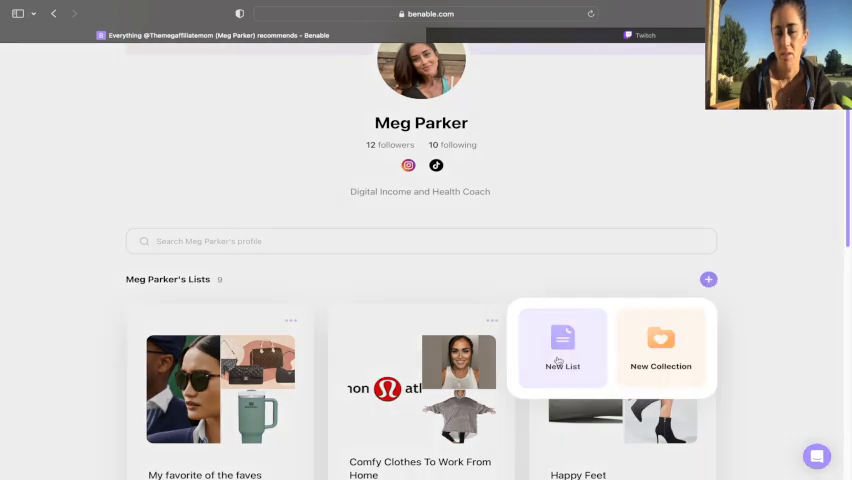
# Choose New List and name it 'Kids Clothes', replacing the default title
pyautogui.click(564, 344)
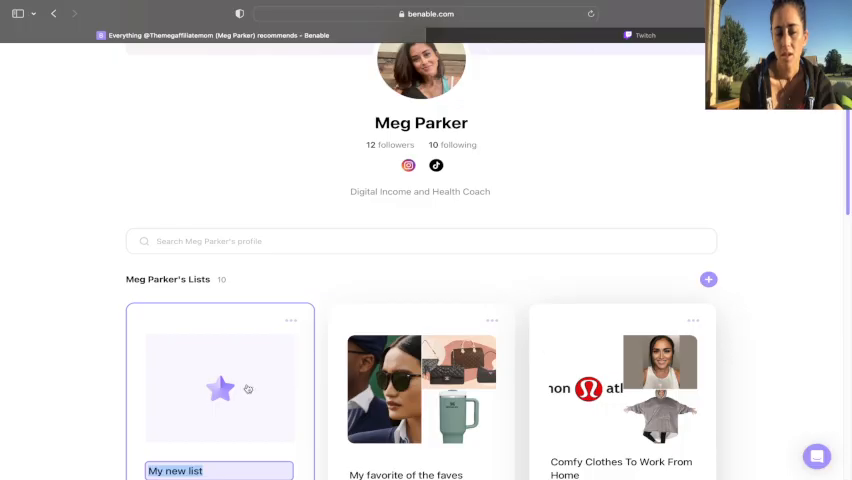
pyautogui.scroll(-3)
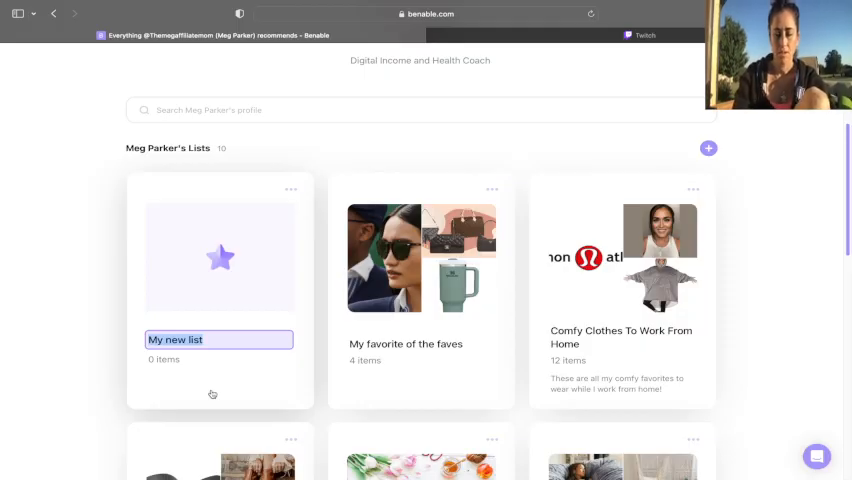
pyautogui.write('K')
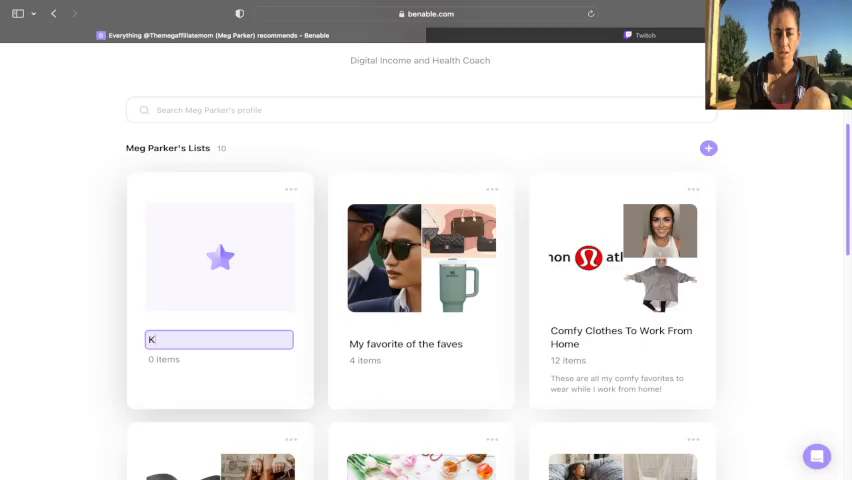
pyautogui.write('ID')
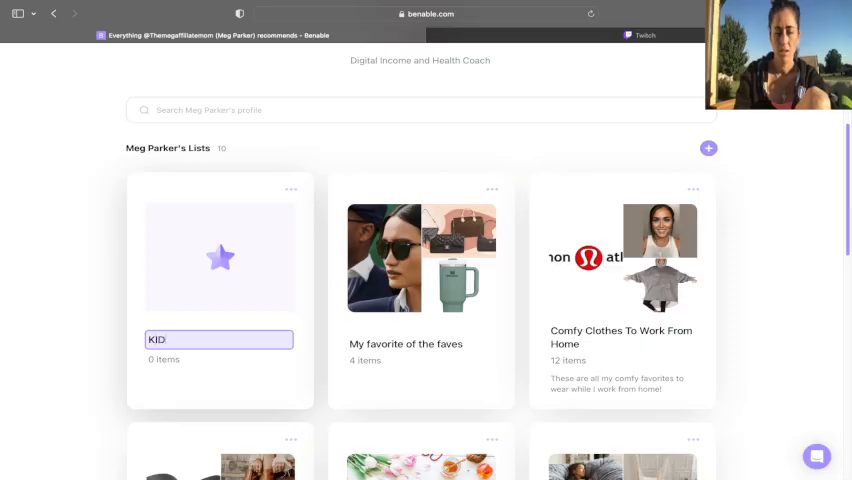
pyautogui.press('Backspace')
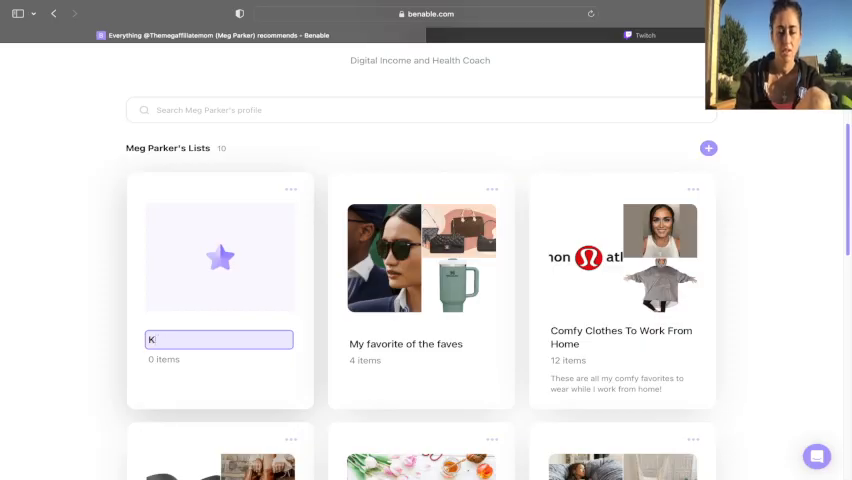
pyautogui.write('Kids Clothes')
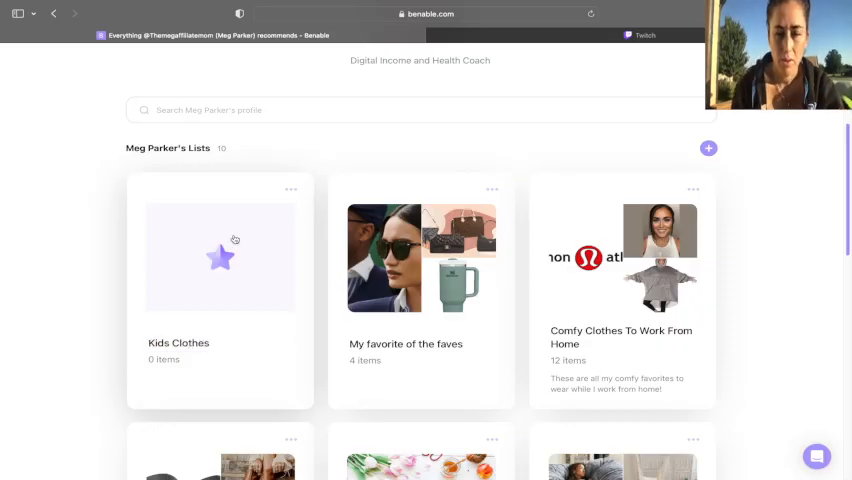
# Open the Kids Clothes list and start adding an item to it
pyautogui.click(220, 256)
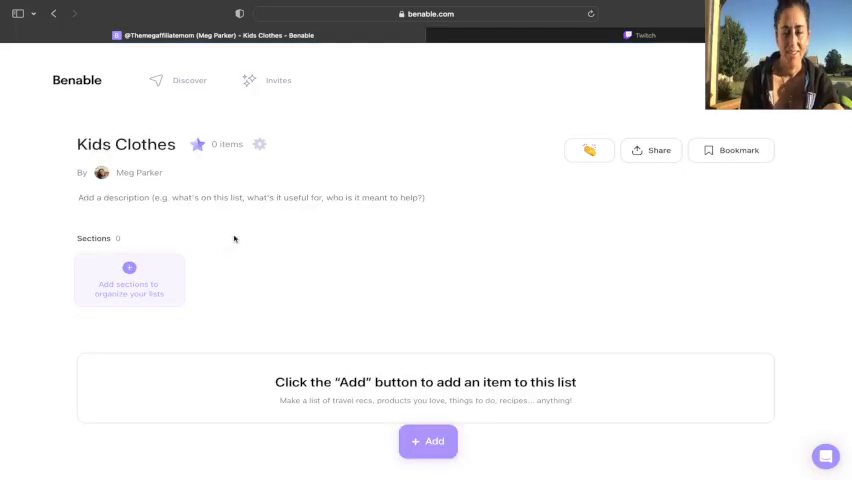
pyautogui.moveTo(364, 244)
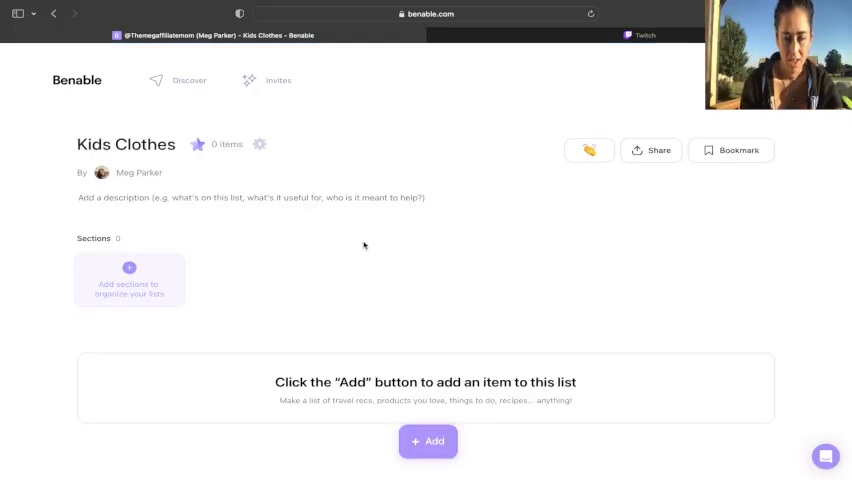
pyautogui.moveTo(292, 300)
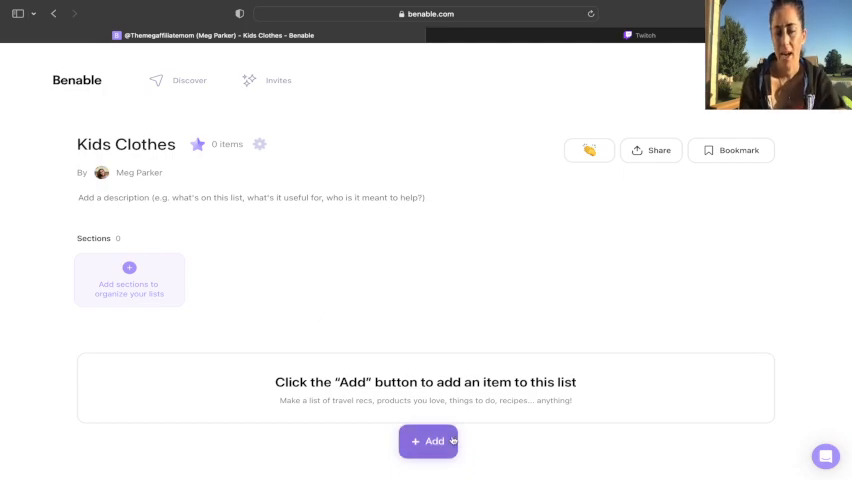
pyautogui.click(428, 440)
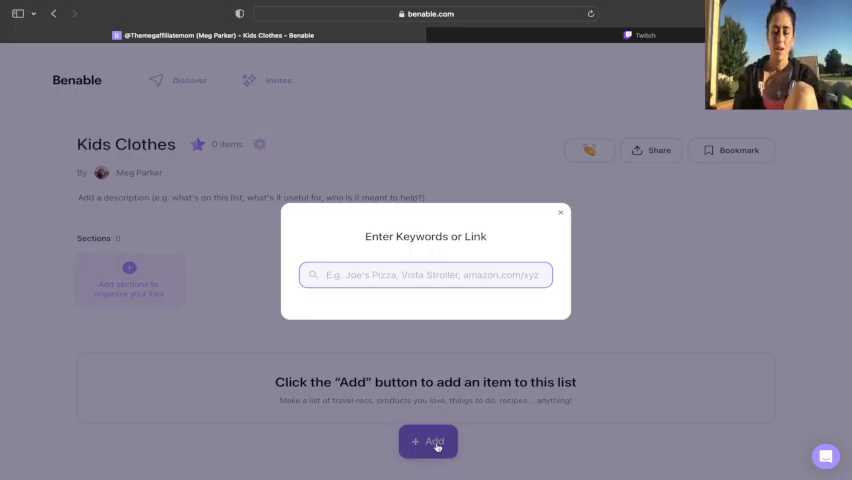
# Search 'cat and jack' and pick the suggestion to preview the Cat & Jack item
pyautogui.write('cat and jack')
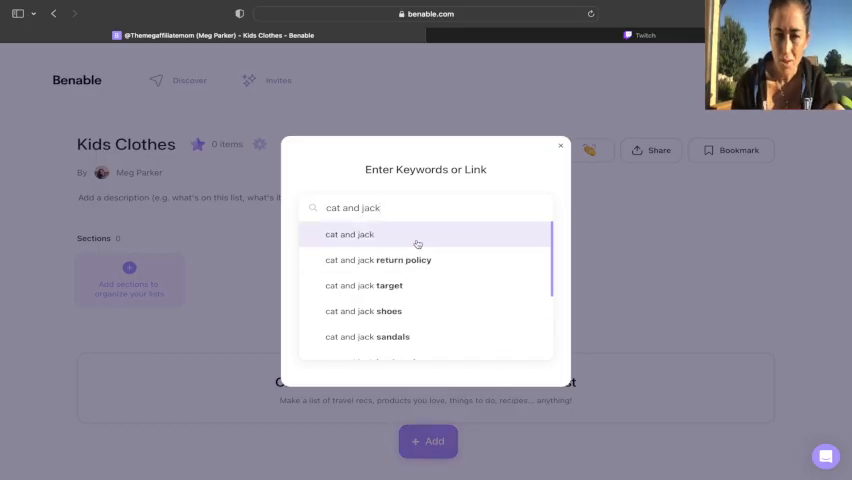
pyautogui.click(352, 234)
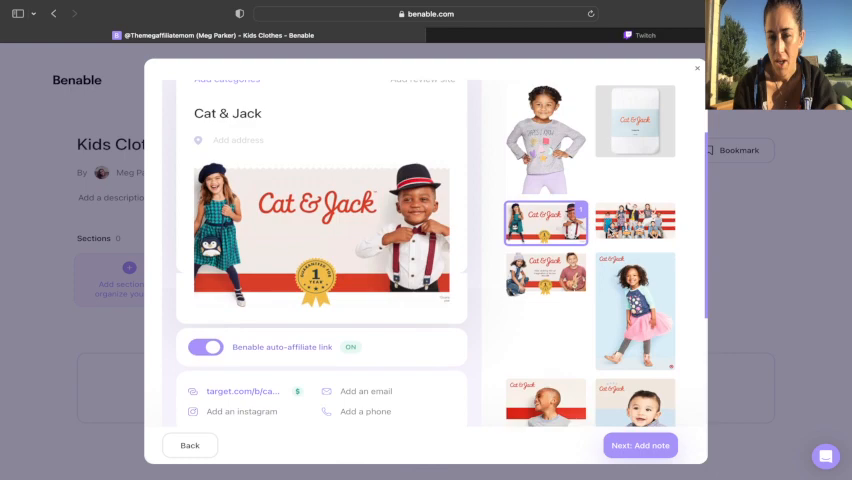
# Choose the group photo of kids for the Cat & Jack card and continue to the note step
pyautogui.click(636, 222)
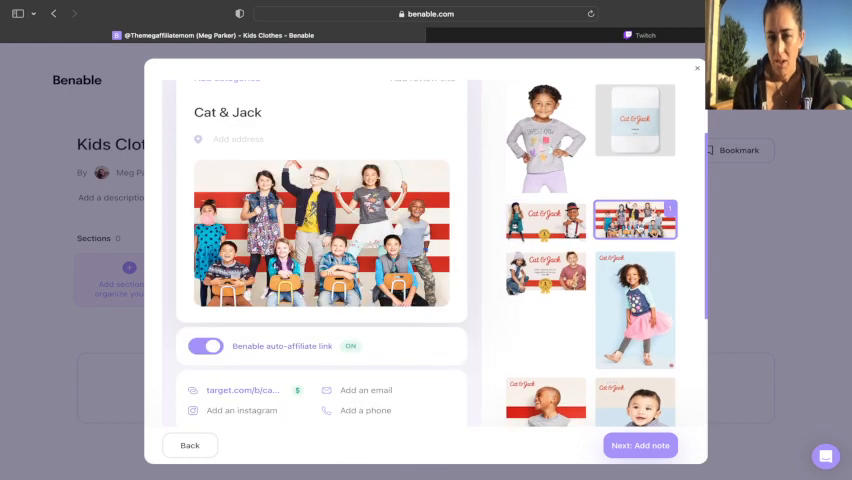
pyautogui.scroll(-3)
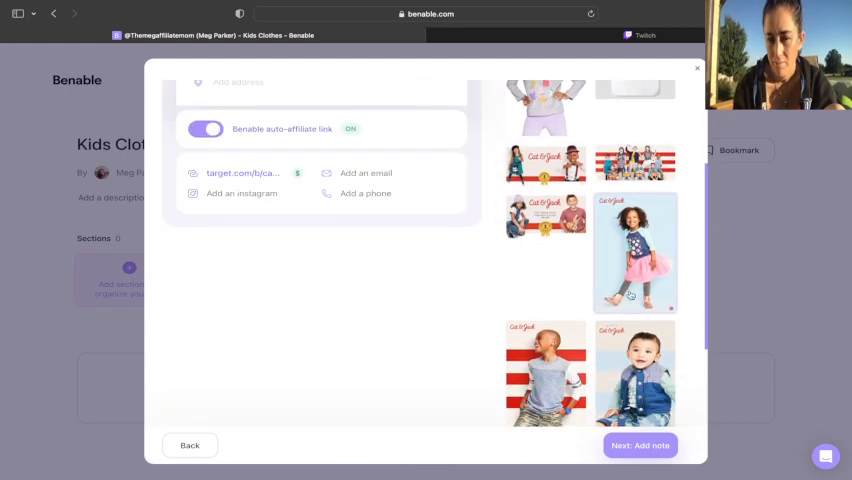
pyautogui.scroll(-3)
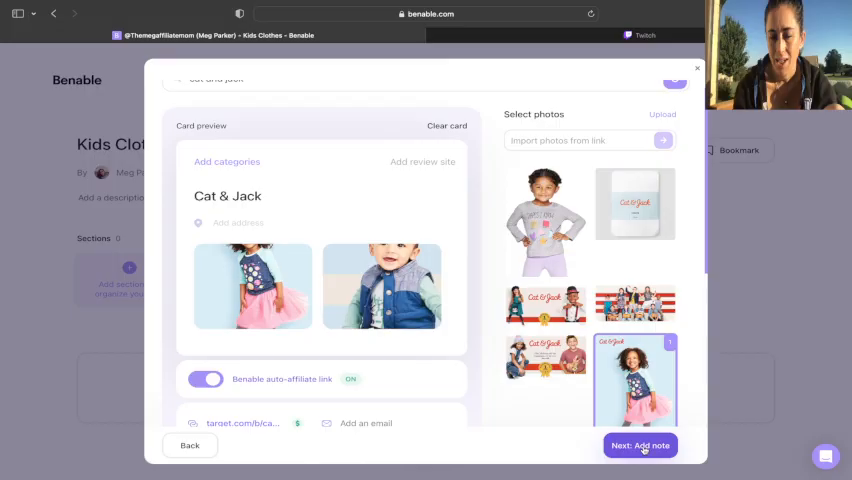
pyautogui.click(640, 444)
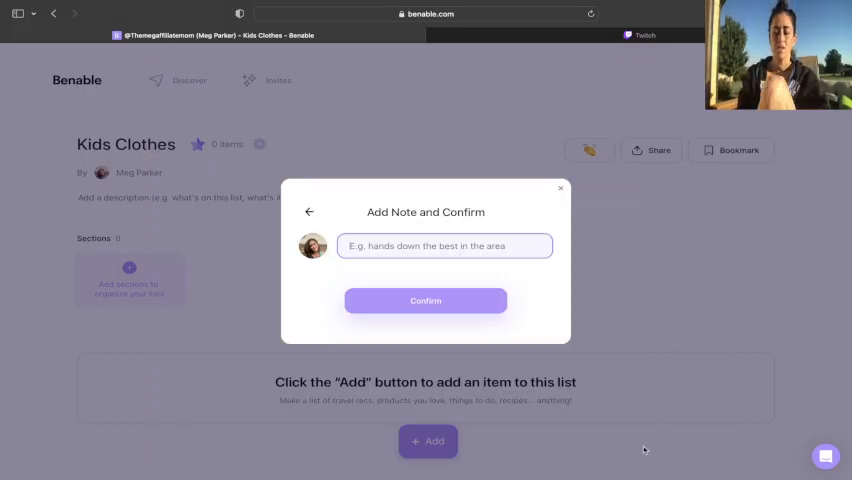
# Add Cat & Jack to the list with the note 'My favorite kid friendly line'
pyautogui.write('My fai')
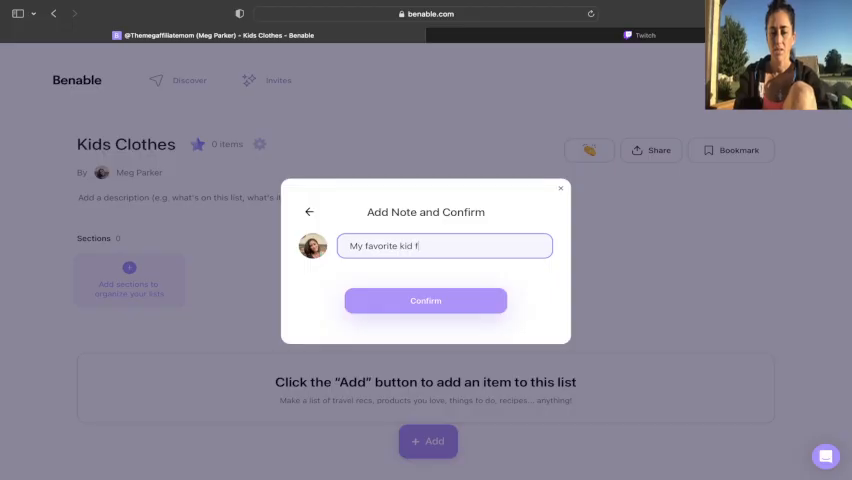
pyautogui.write('riendly line')
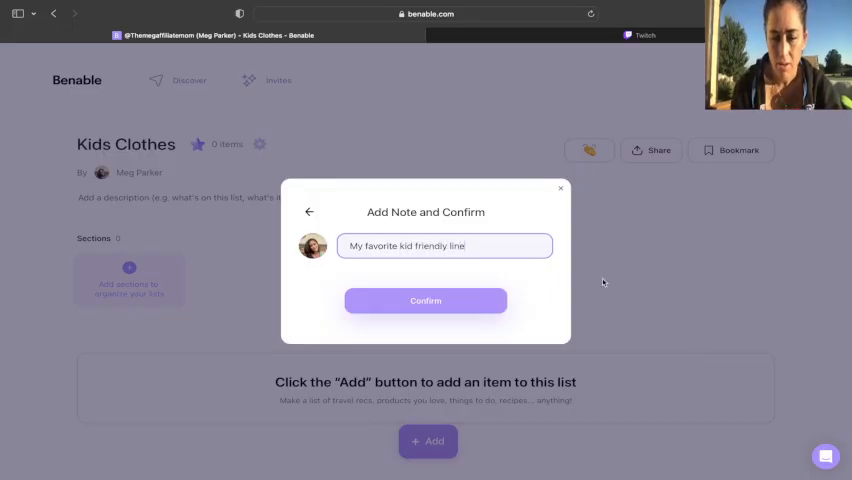
pyautogui.moveTo(472, 300)
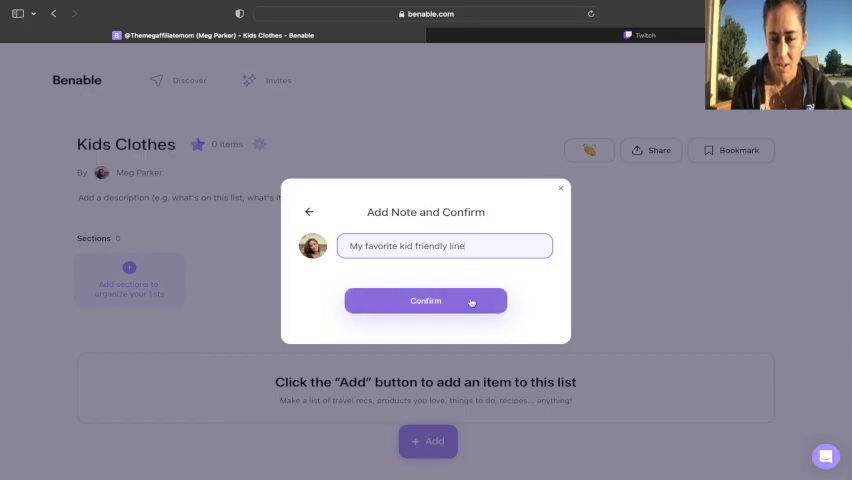
pyautogui.click(424, 300)
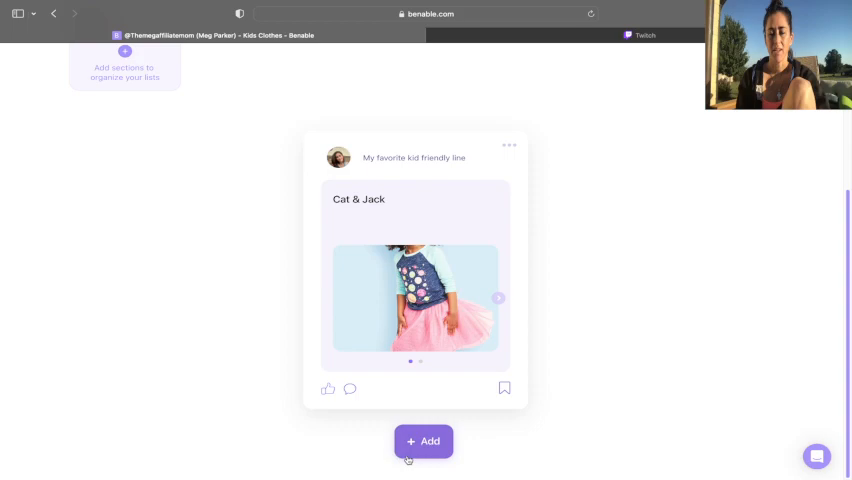
# Add another item by searching 'croc' and picking 'crocs sandals kids', previewing the sandals card
pyautogui.click(424, 440)
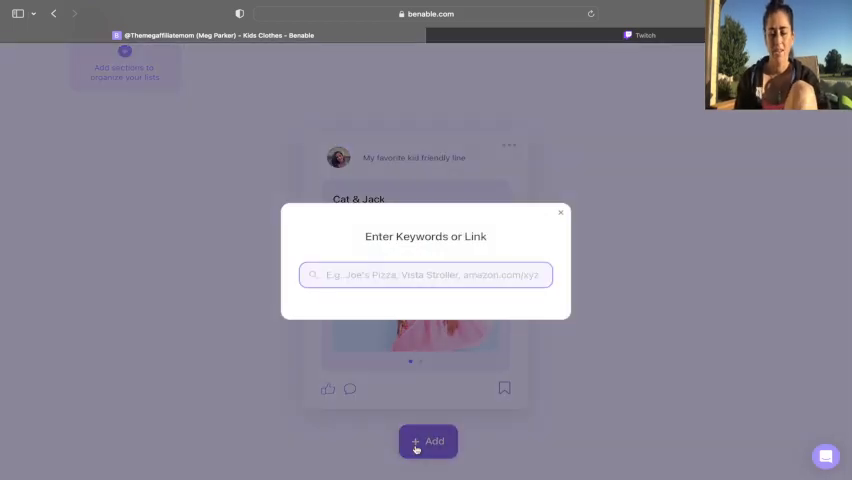
pyautogui.write('crocs sandals')
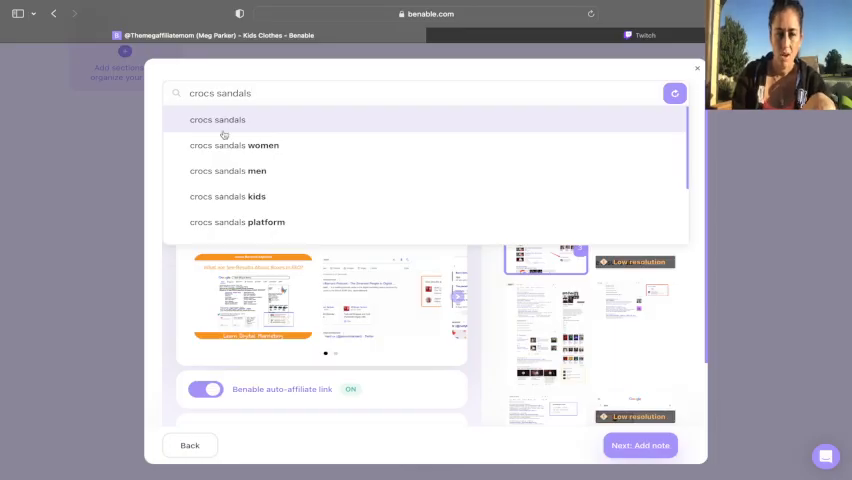
pyautogui.click(228, 196)
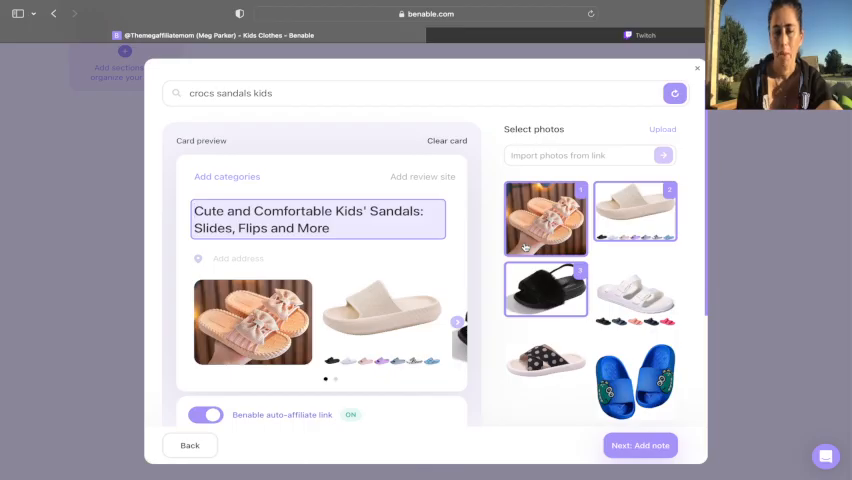
pyautogui.scroll(-3)
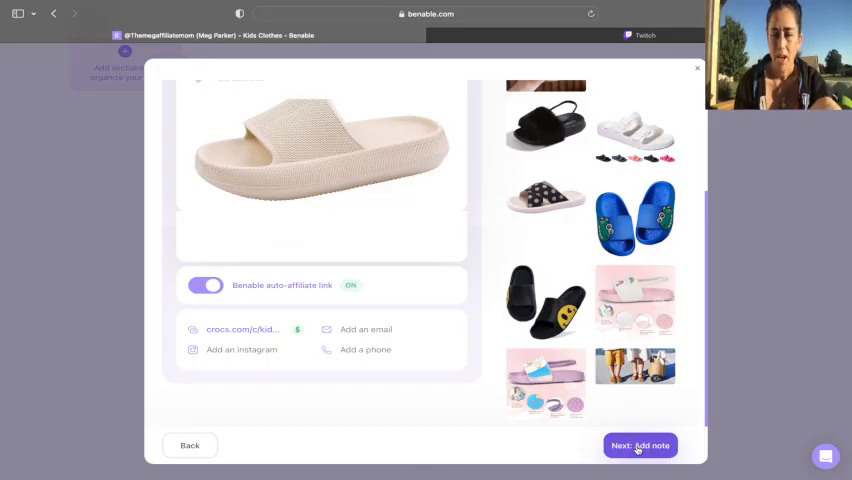
# Add the kids' sandals card to the list with the note 'Kids Sandals'
pyautogui.click(640, 444)
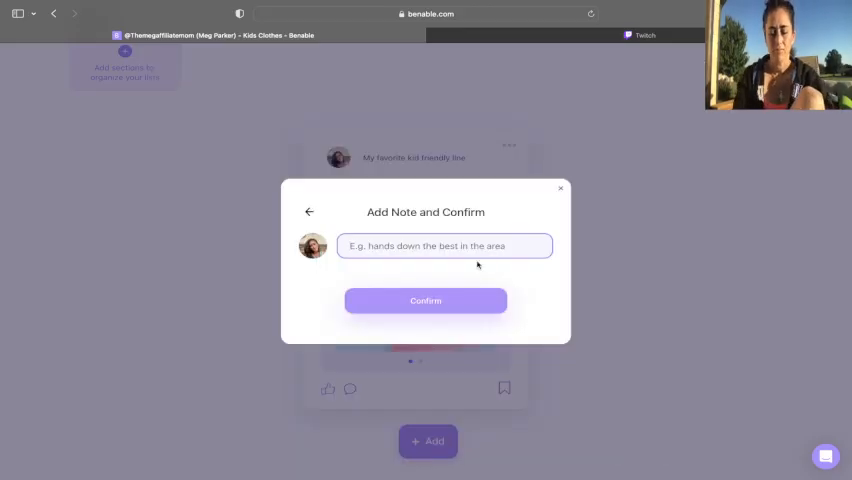
pyautogui.write('Kids Sandals')
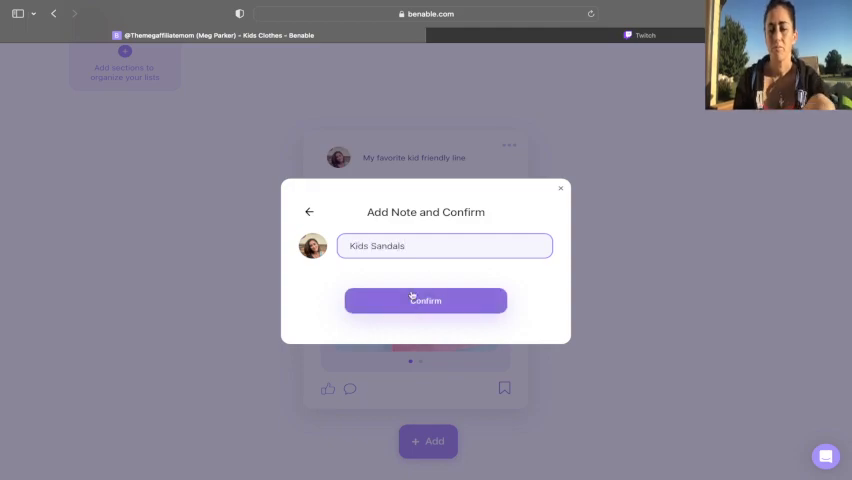
pyautogui.click(424, 300)
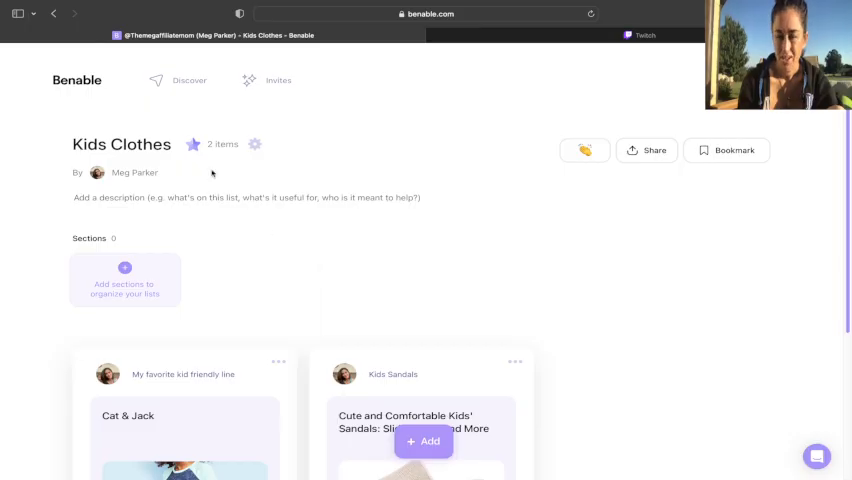
pyautogui.moveTo(196, 184)
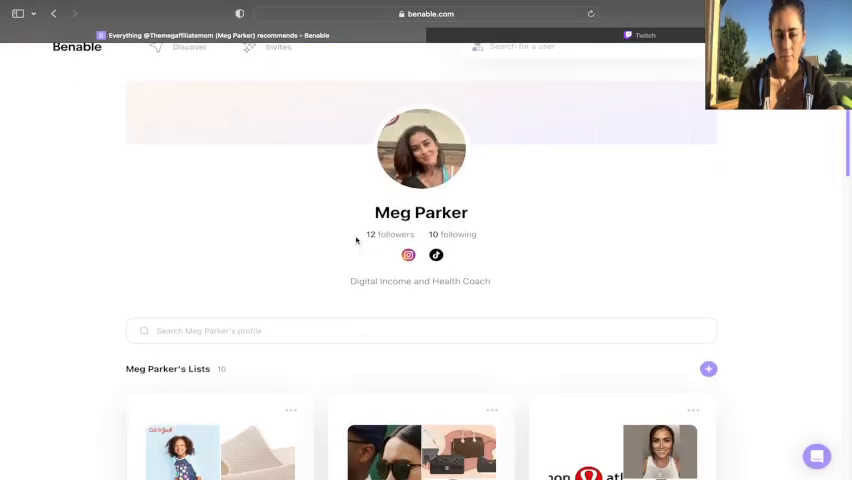
pyautogui.scroll(-3)
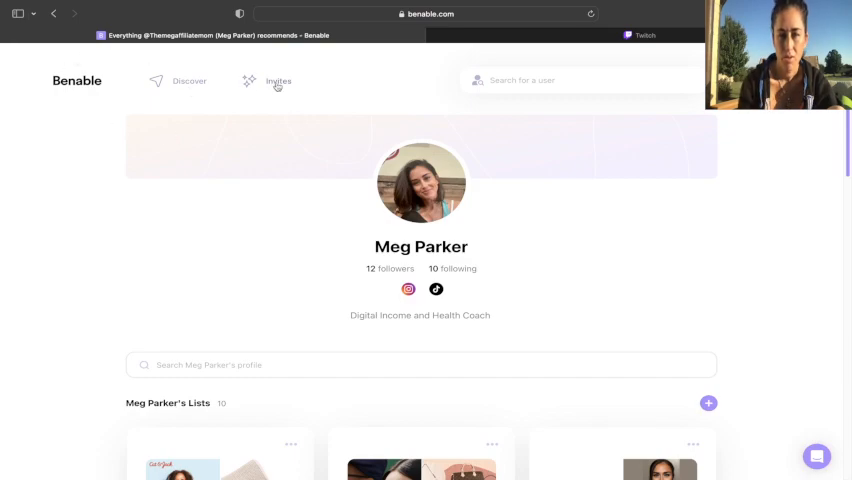
# Open the Invites page and scroll through the invite link and referral bonus tiers
pyautogui.click(278, 80)
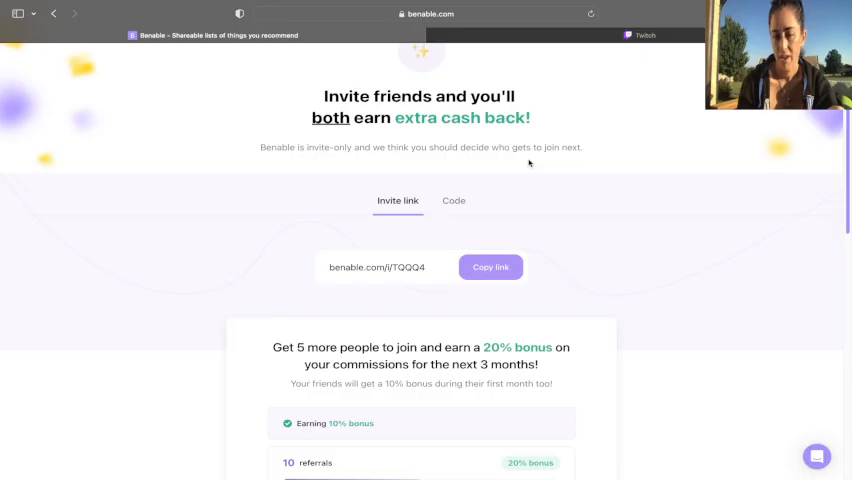
pyautogui.scroll(-3)
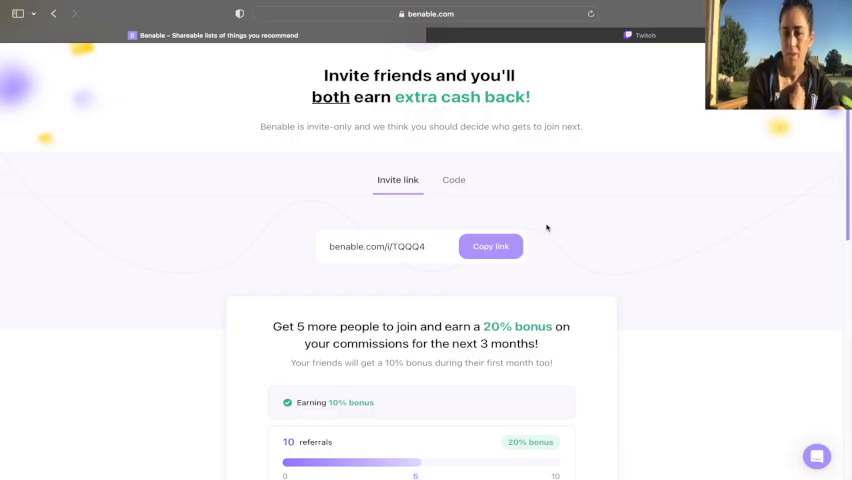
pyautogui.moveTo(560, 338)
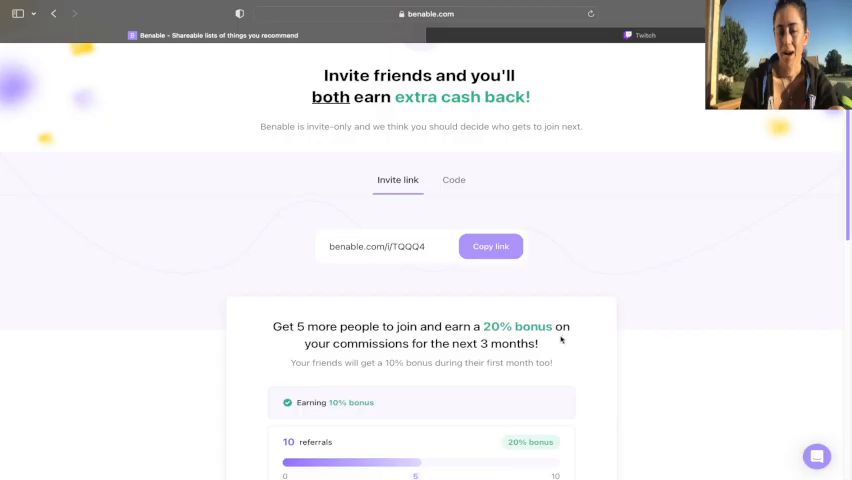
pyautogui.scroll(-3)
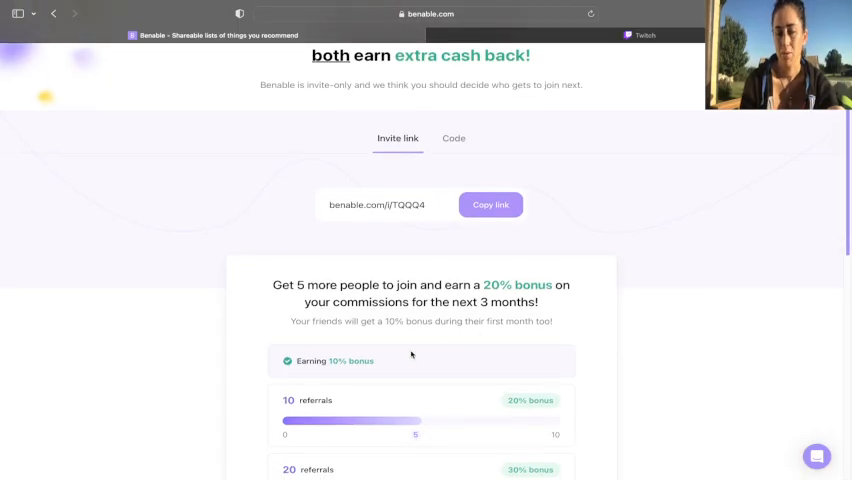
pyautogui.moveTo(488, 318)
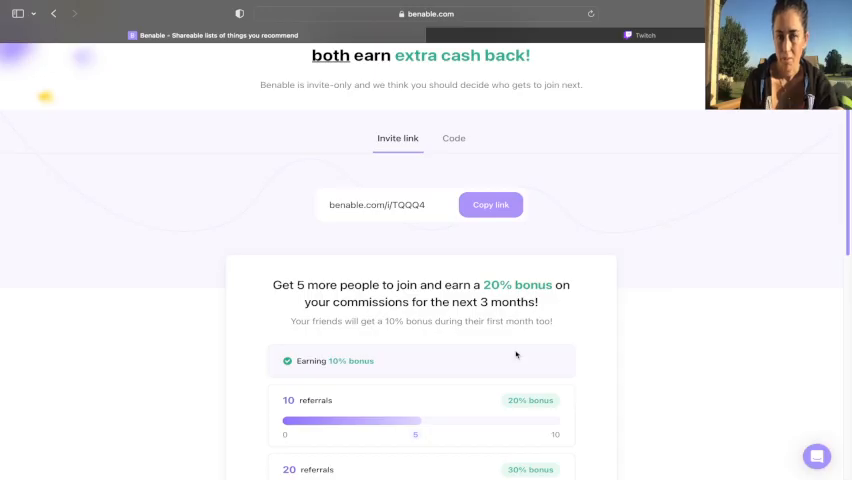
pyautogui.scroll(-3)
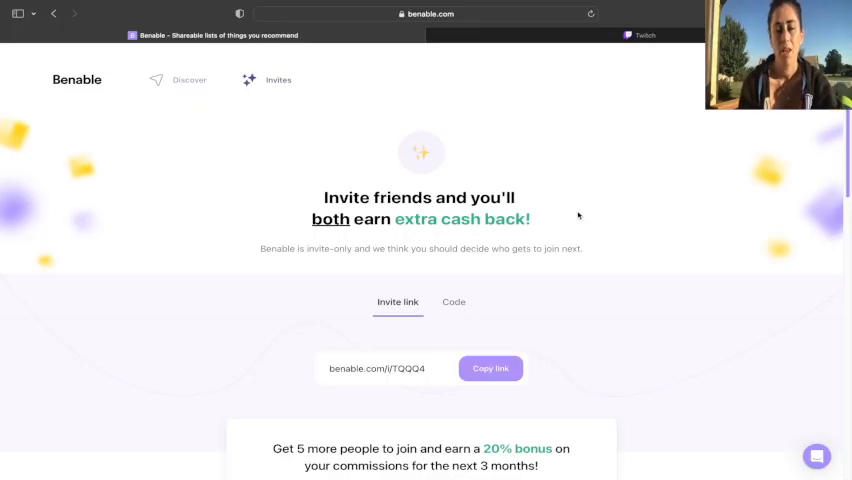
pyautogui.moveTo(600, 140)
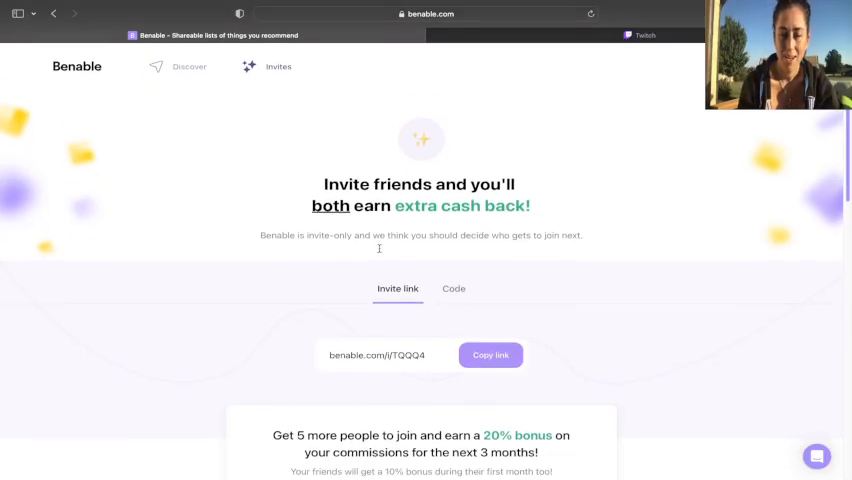
pyautogui.scroll(-3)
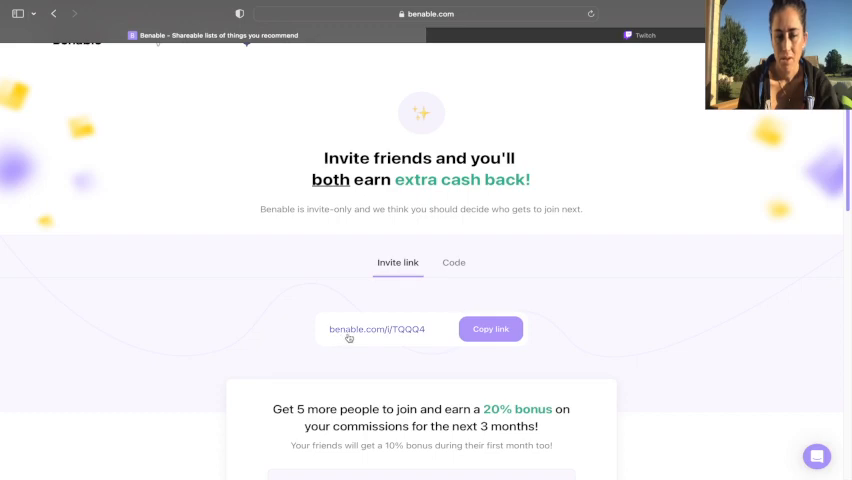
pyautogui.click(490, 328)
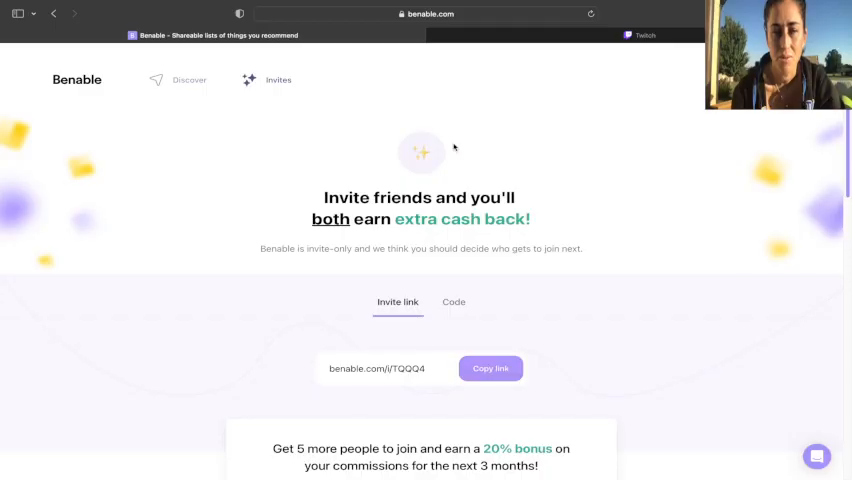
pyautogui.moveTo(536, 164)
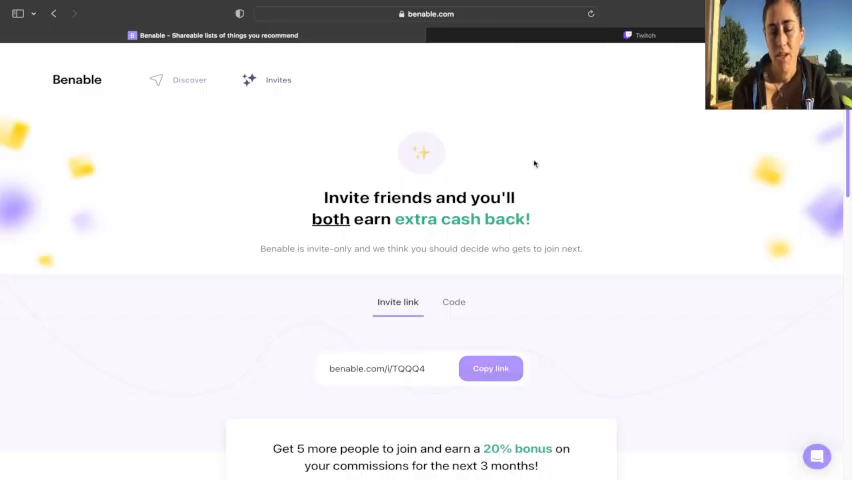